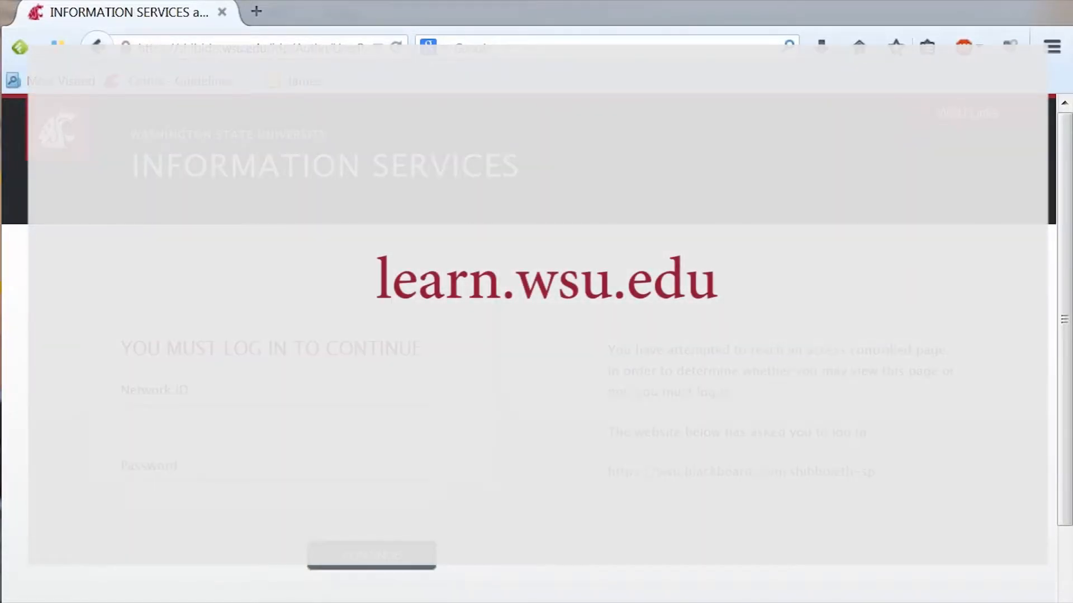
Log in to Blackboard Learn as the test instructor to reach My Institution
left_click(371, 555)
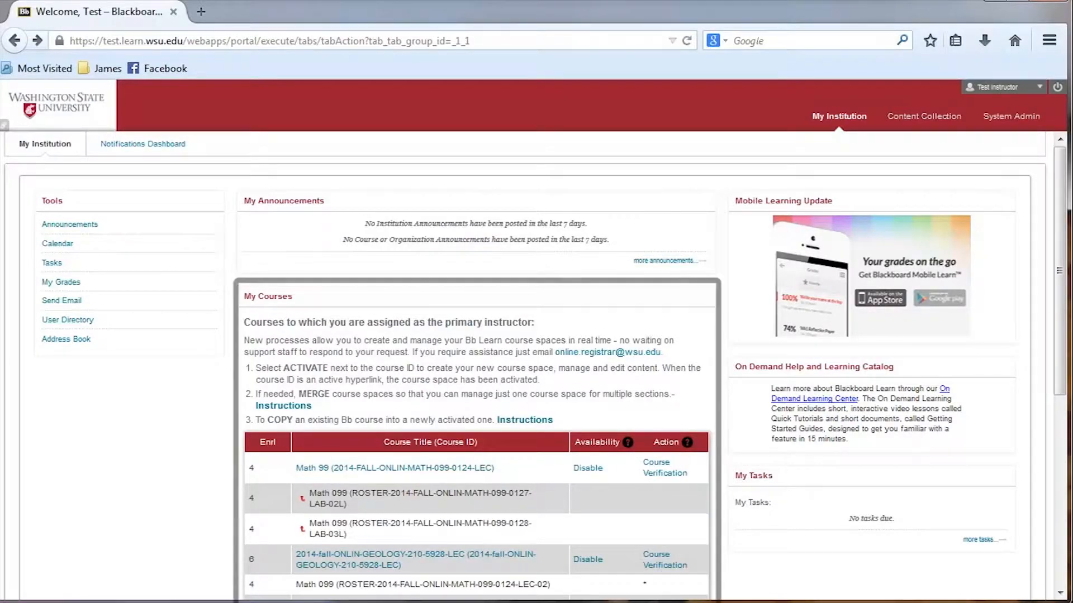
scroll("down", 3)
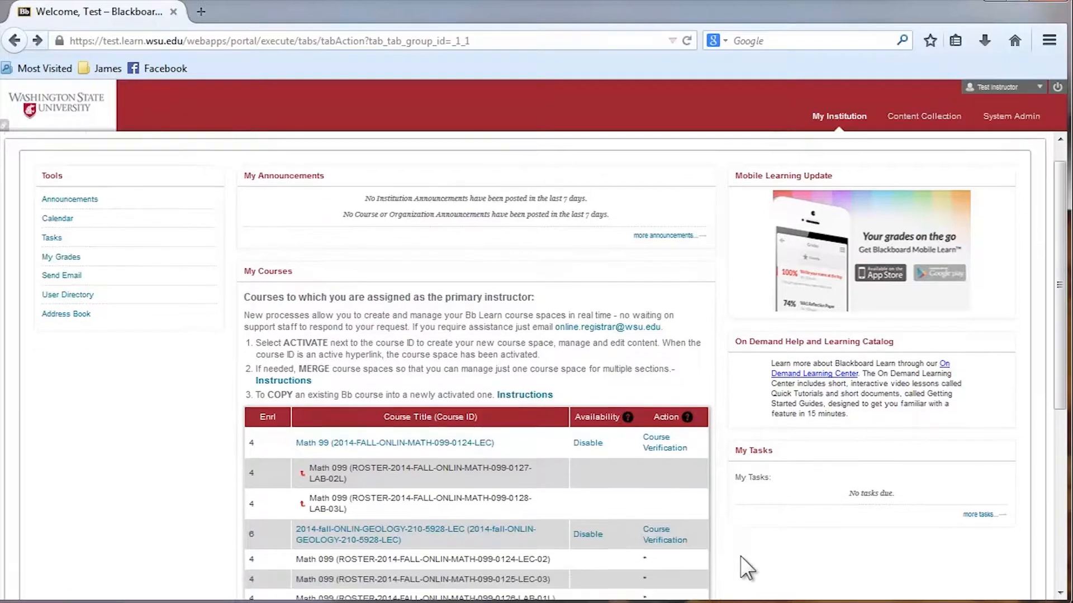
scroll("down", 3)
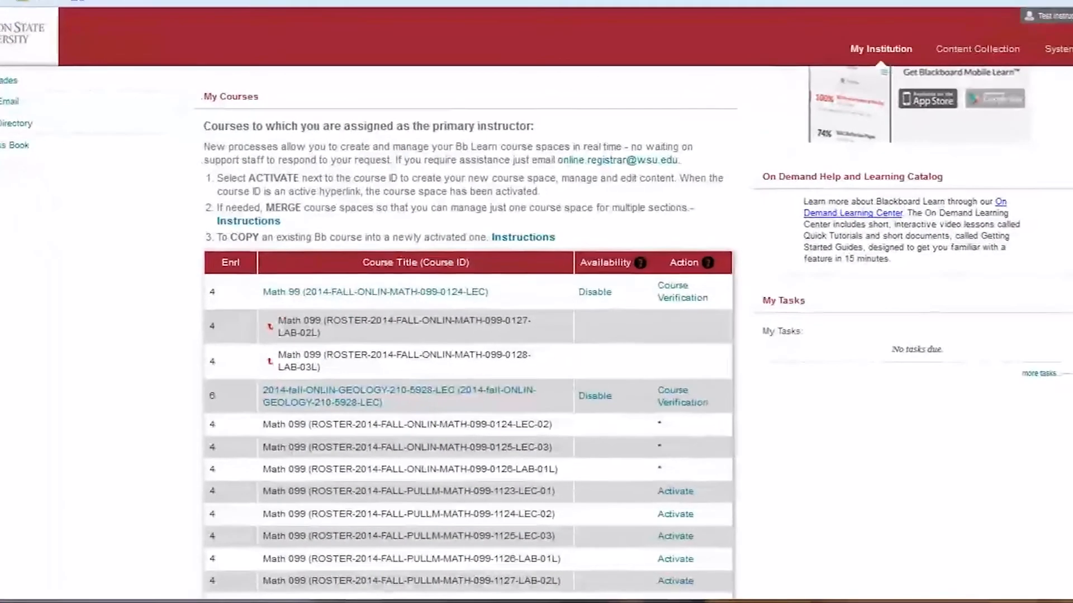
Scroll My Courses to the activated Math 099 PULLM 1123 lecture and its nested roster
scroll("down", 3)
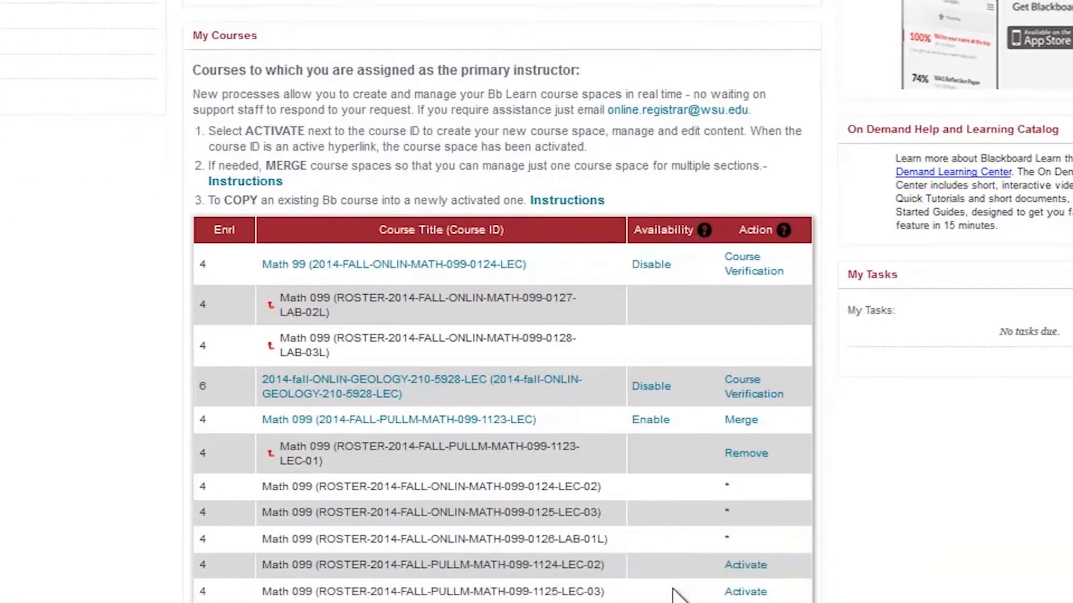
scroll("down", 3)
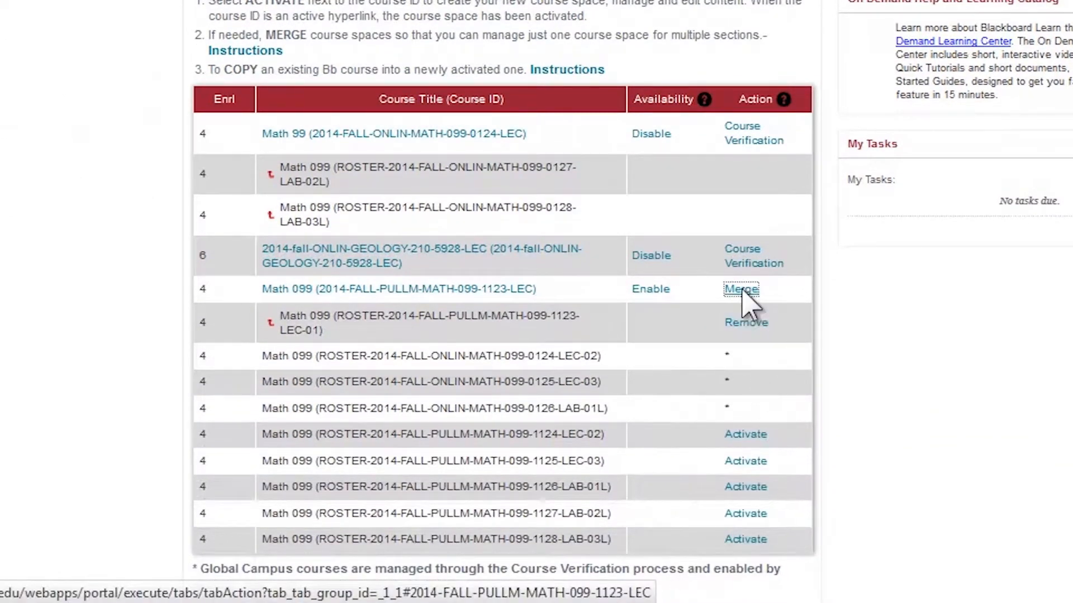
Merge the 1124 and 1125 lecture and 1126 lab rosters into the 1123 lecture course, and save
left_click(741, 289)
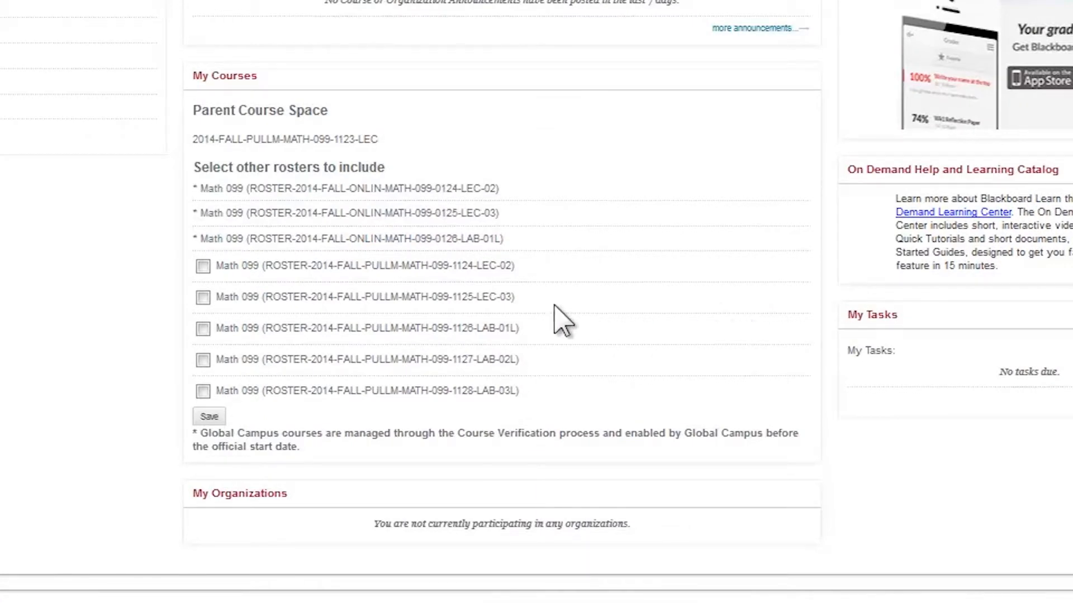
left_click(202, 266)
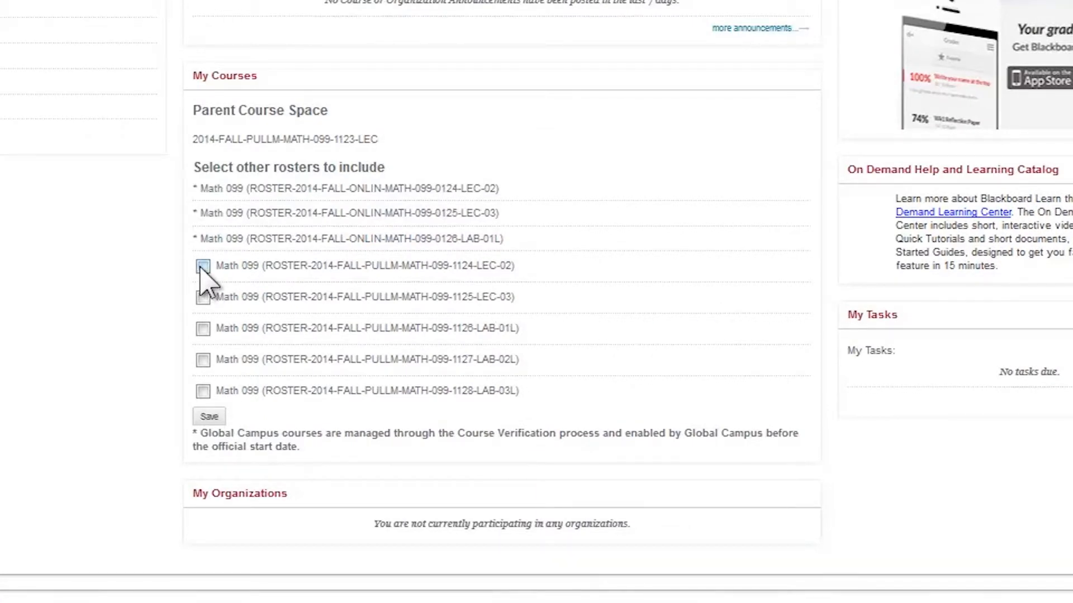
left_click(202, 297)
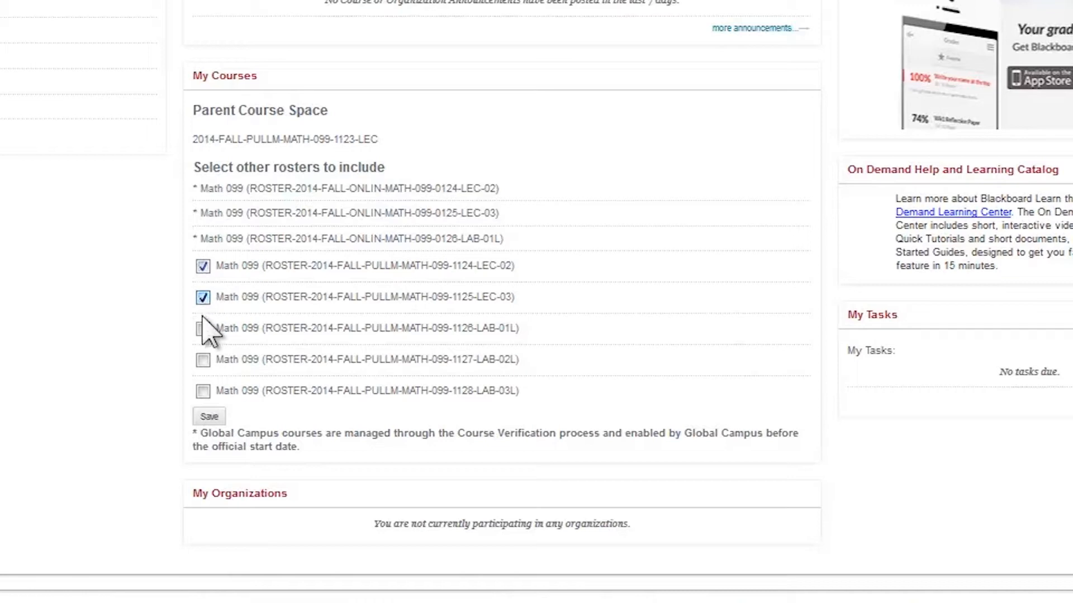
left_click(202, 329)
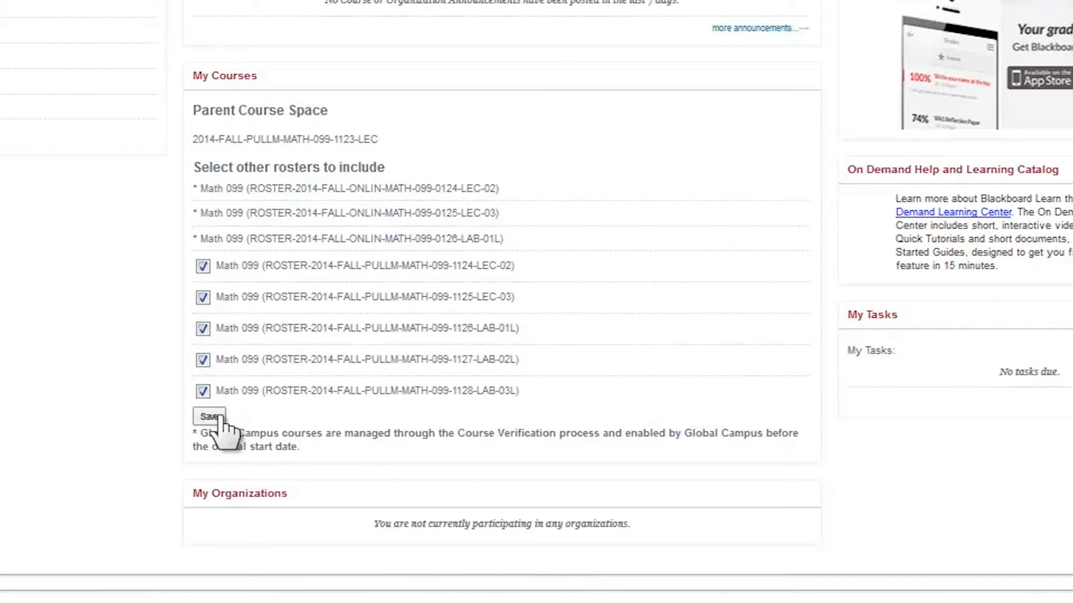
left_click(209, 417)
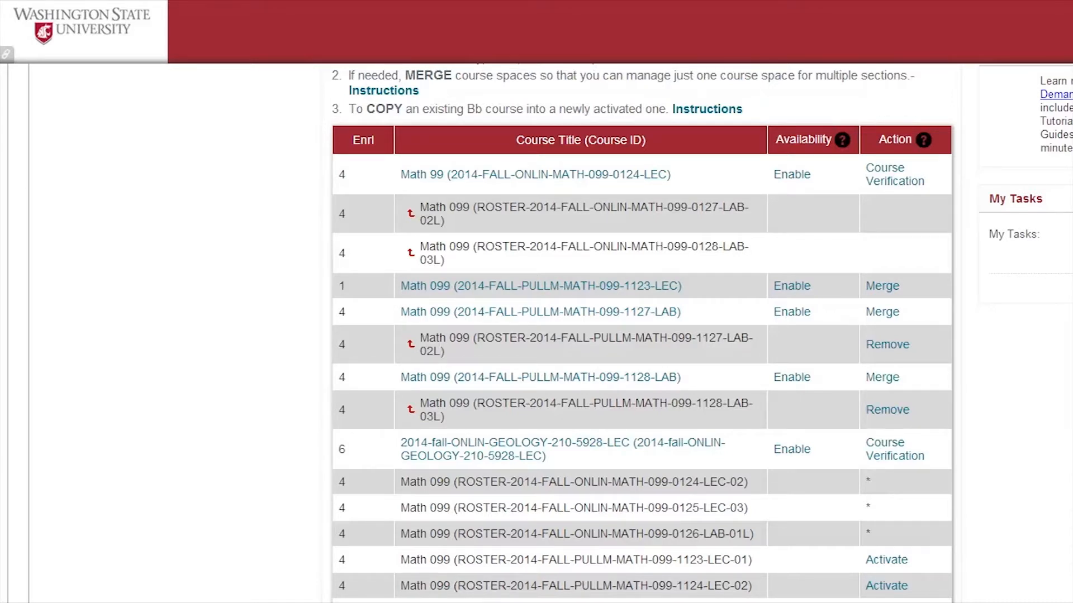
Scroll to review the separate 1127 and 1128 lab course spaces with their rosters
scroll("down", 3)
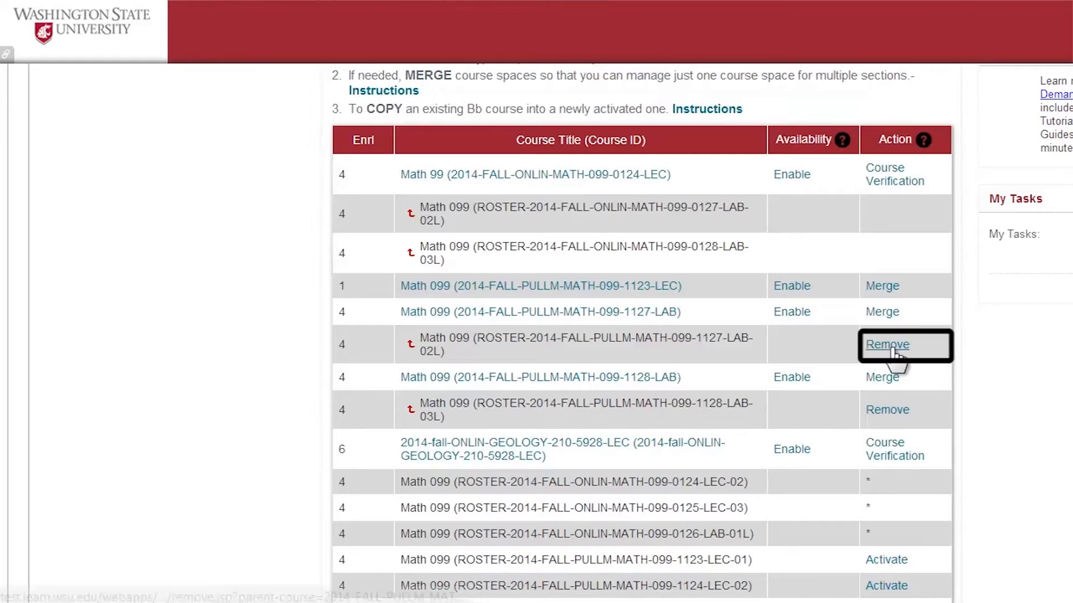
left_click(887, 344)
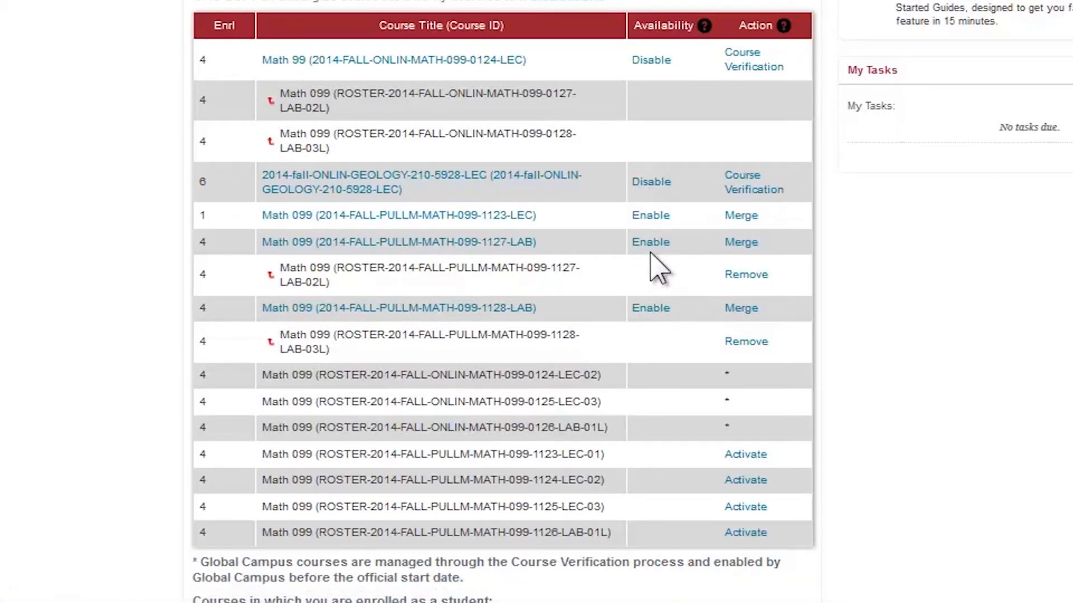
mouse_move(897, 335)
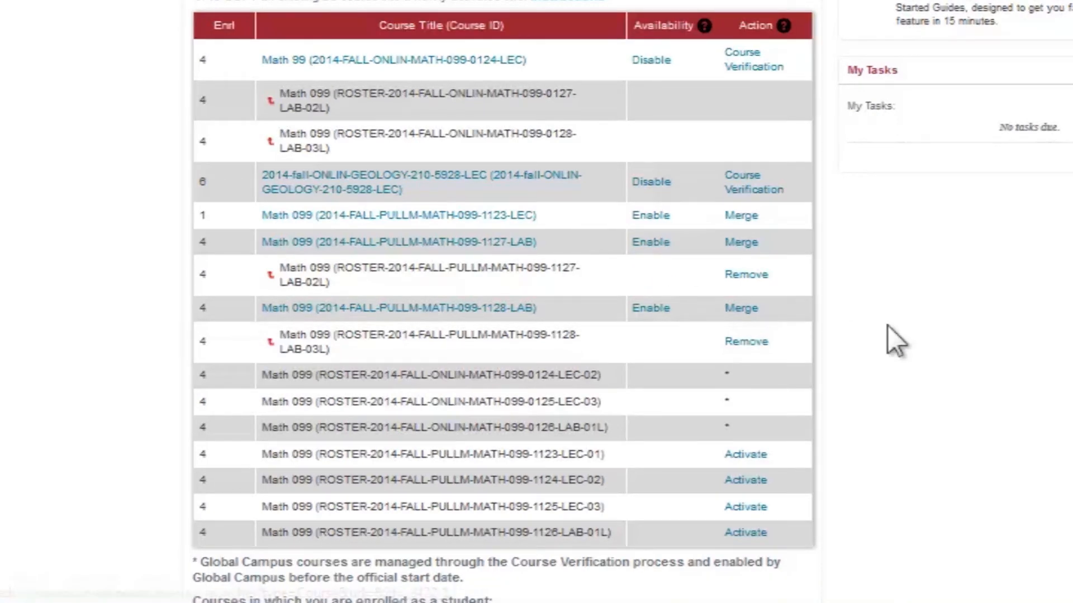